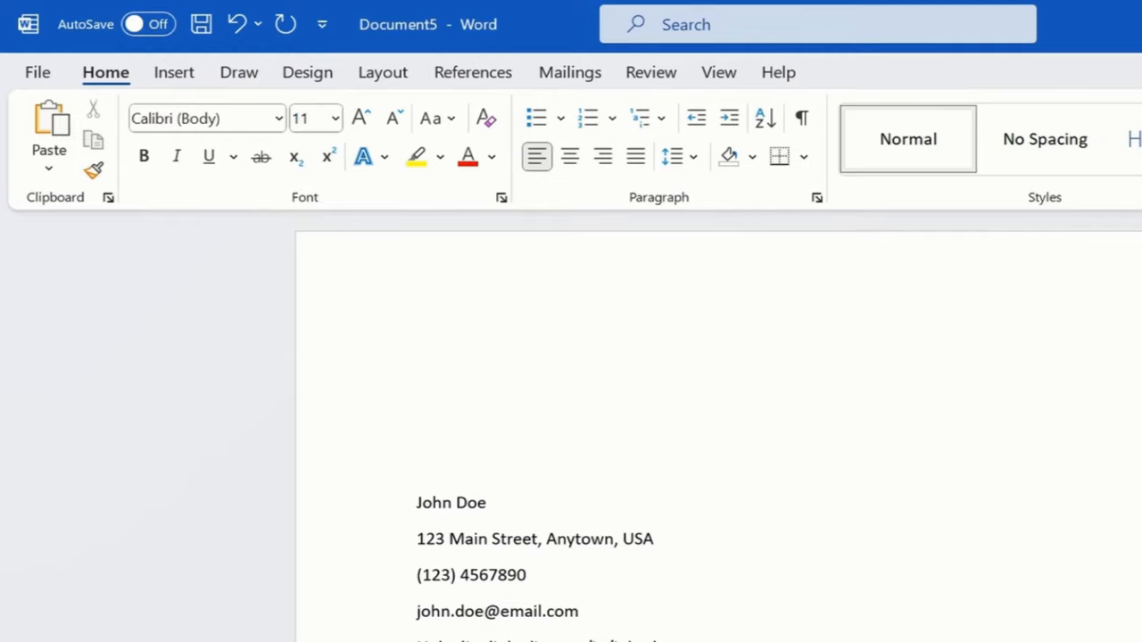
# Step: Insert a three-column table above the contact lines from the Insert table grid
pyautogui.click(175, 71)
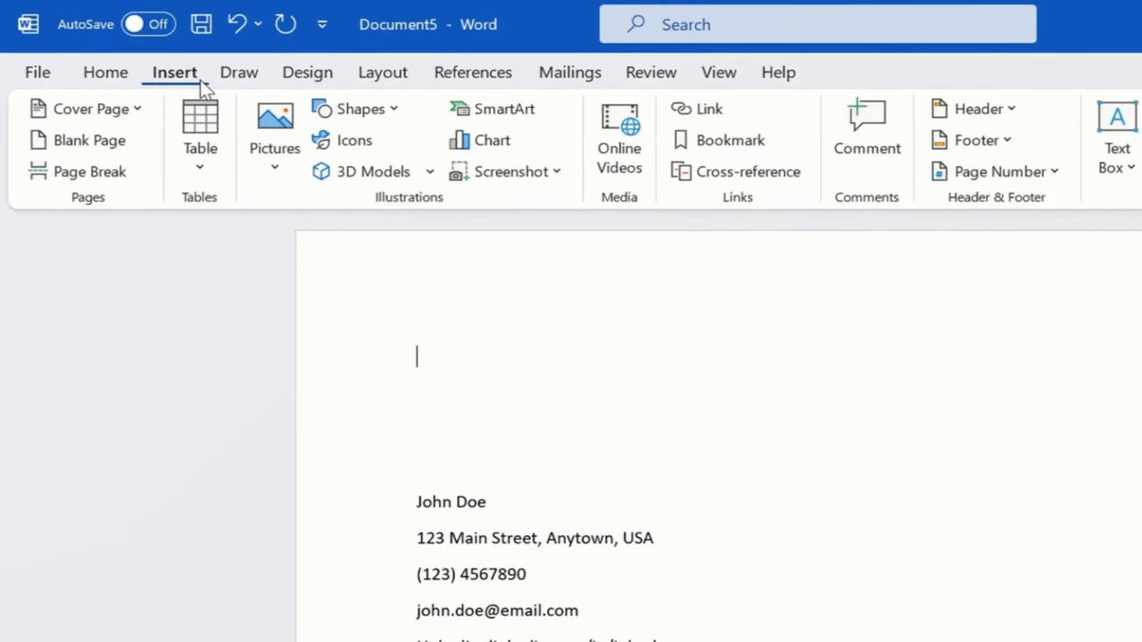
pyautogui.moveTo(200, 157)
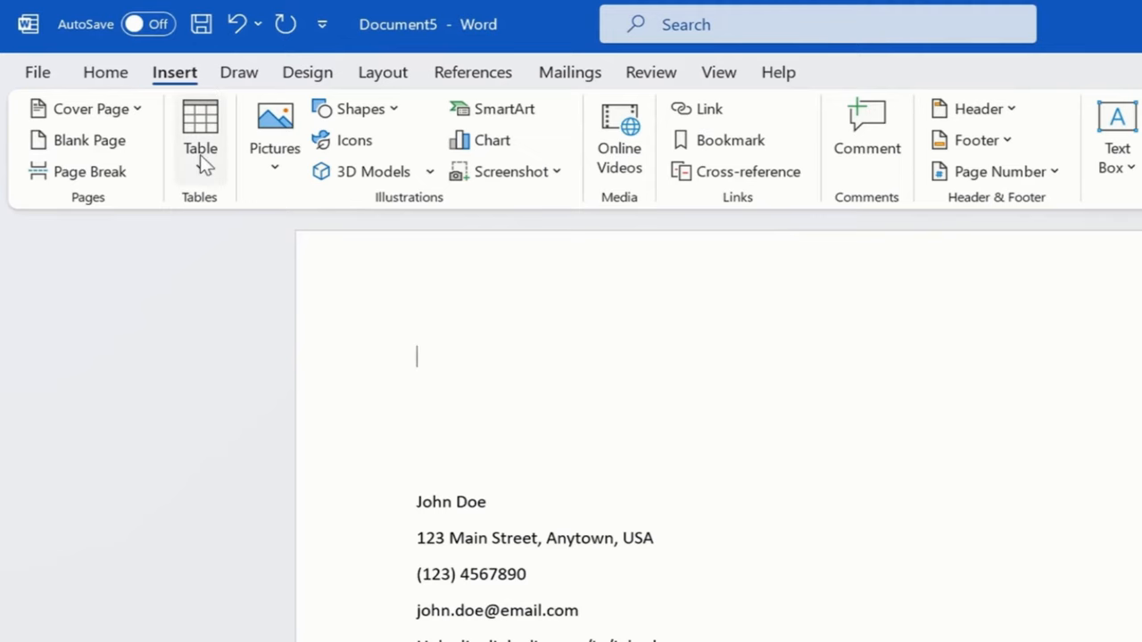
pyautogui.click(200, 134)
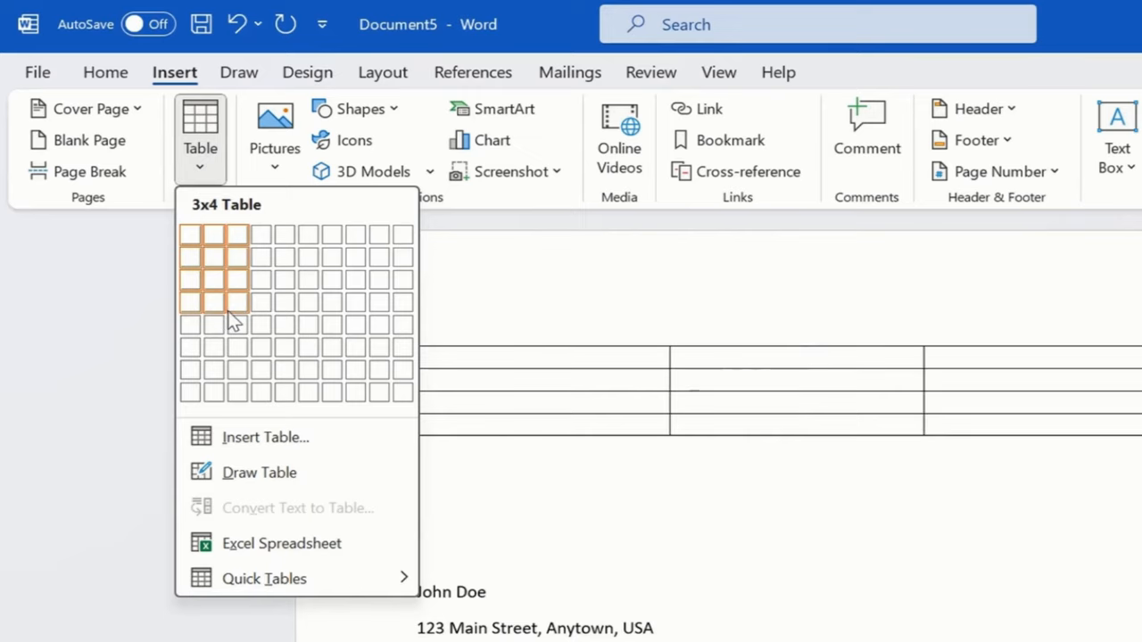
pyautogui.moveTo(235, 410)
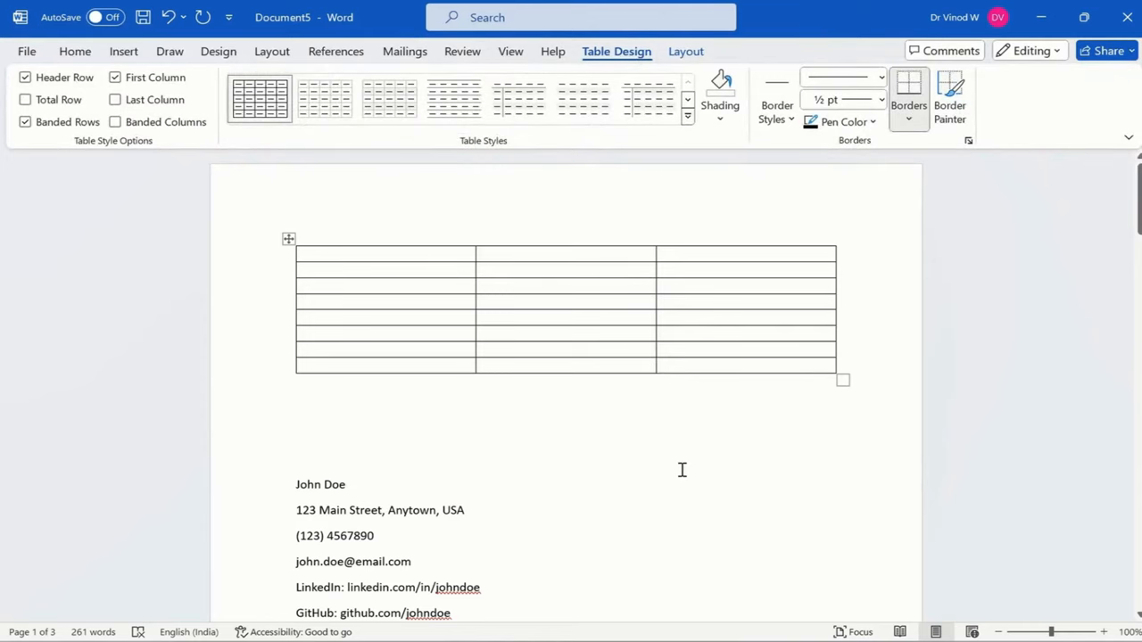
pyautogui.doubleClick(319, 485)
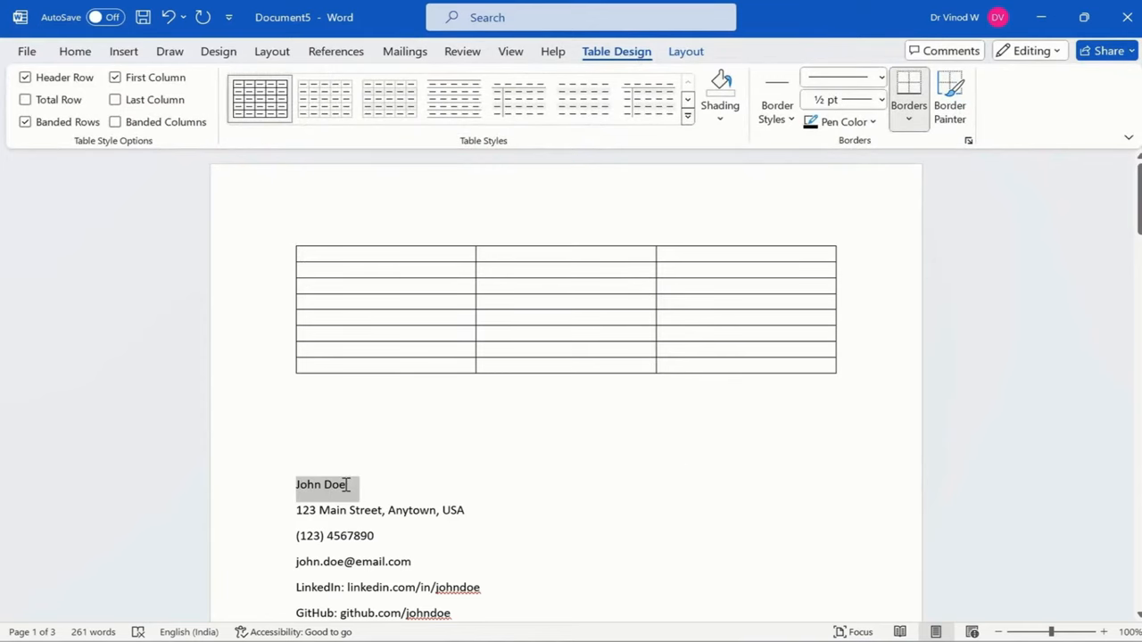
pyautogui.click(339, 257)
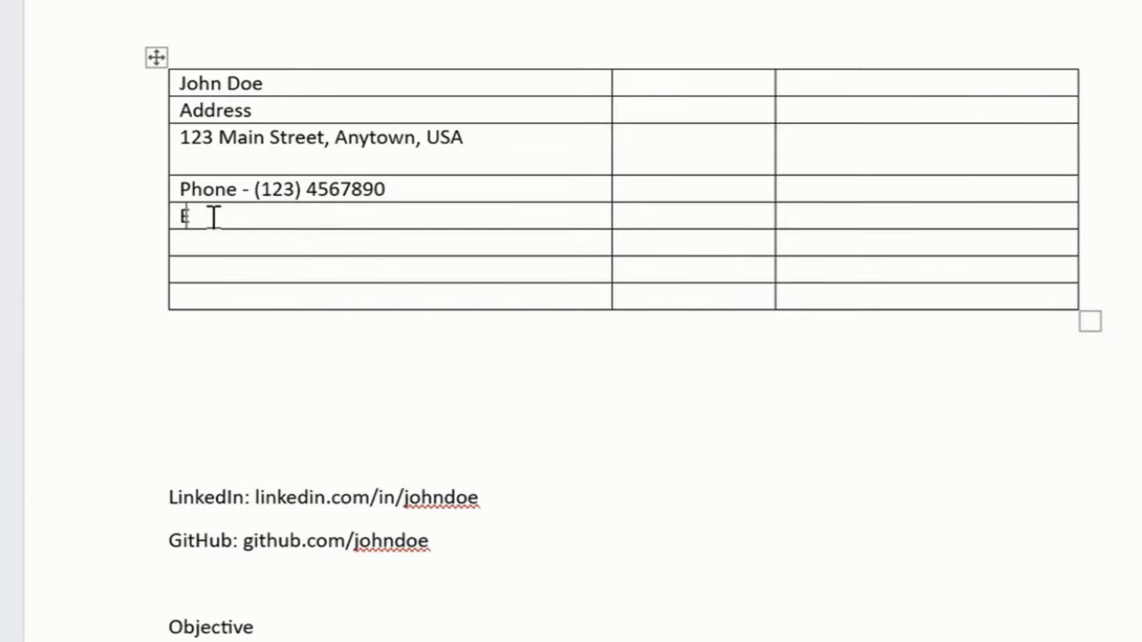
pyautogui.write('mail - john.doe@email.com')
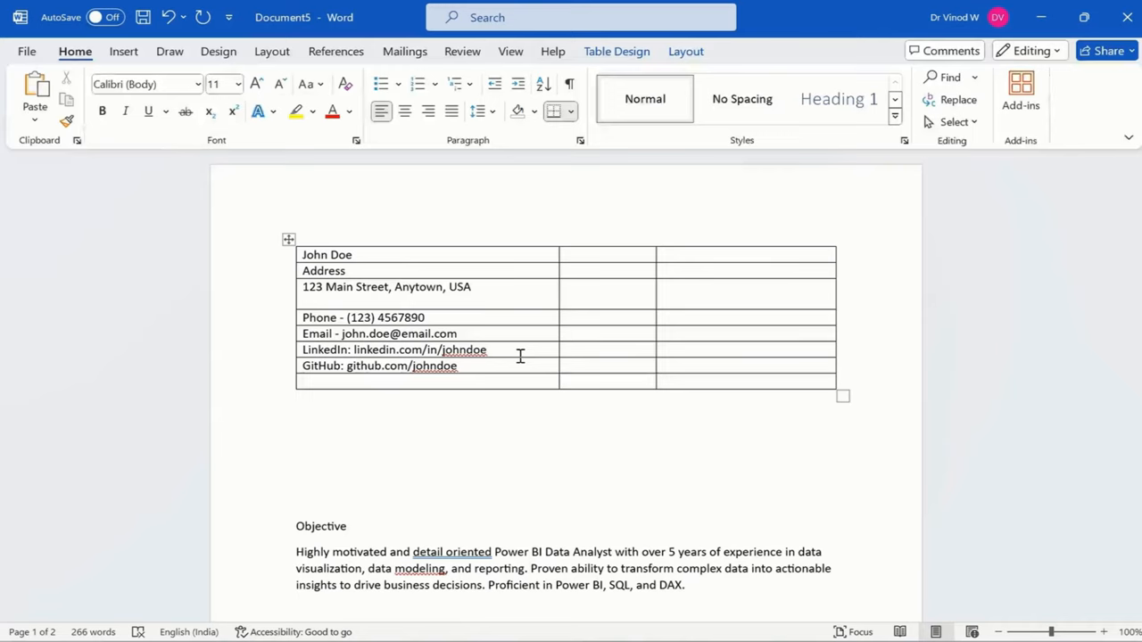
pyautogui.click(296, 423)
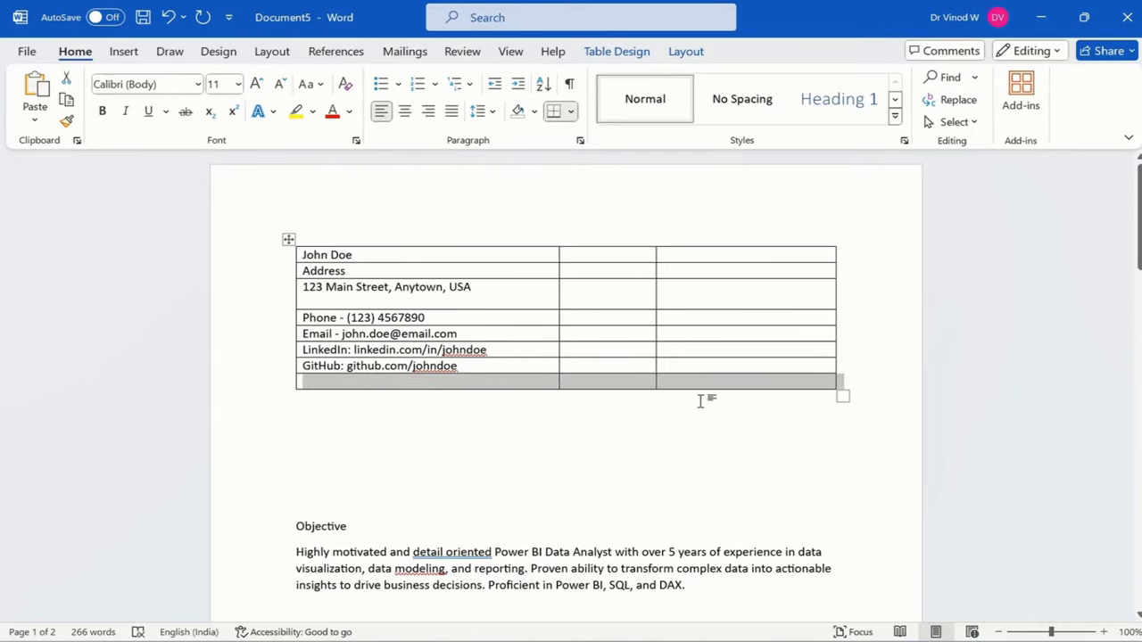
# Step: Add a new row below the GitHub line and select it
pyautogui.click(123, 50)
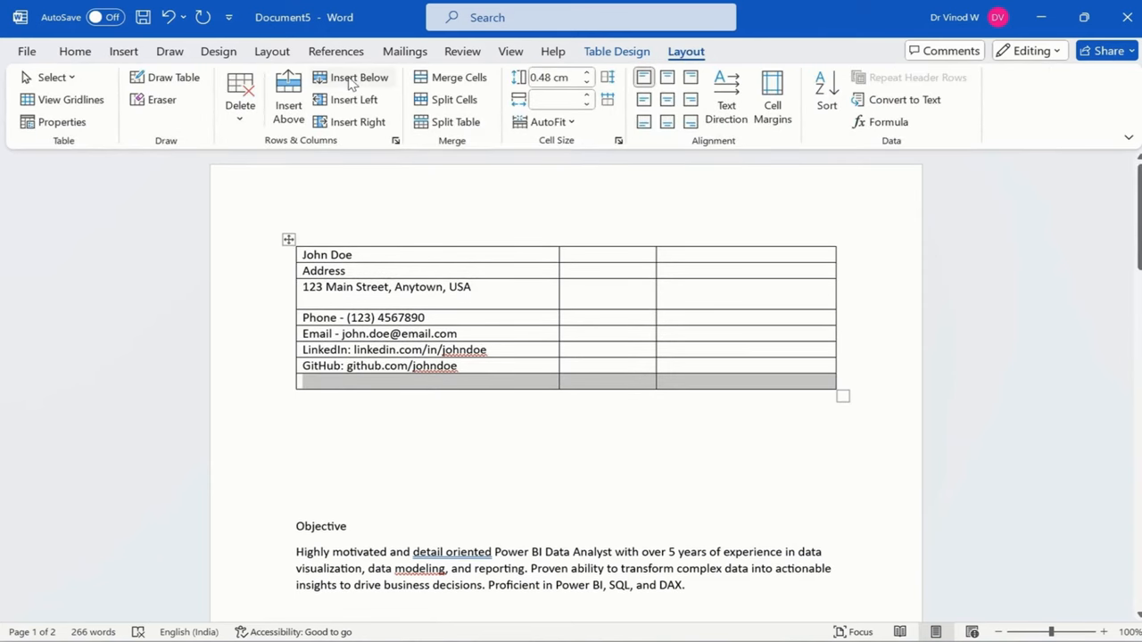
pyautogui.click(360, 77)
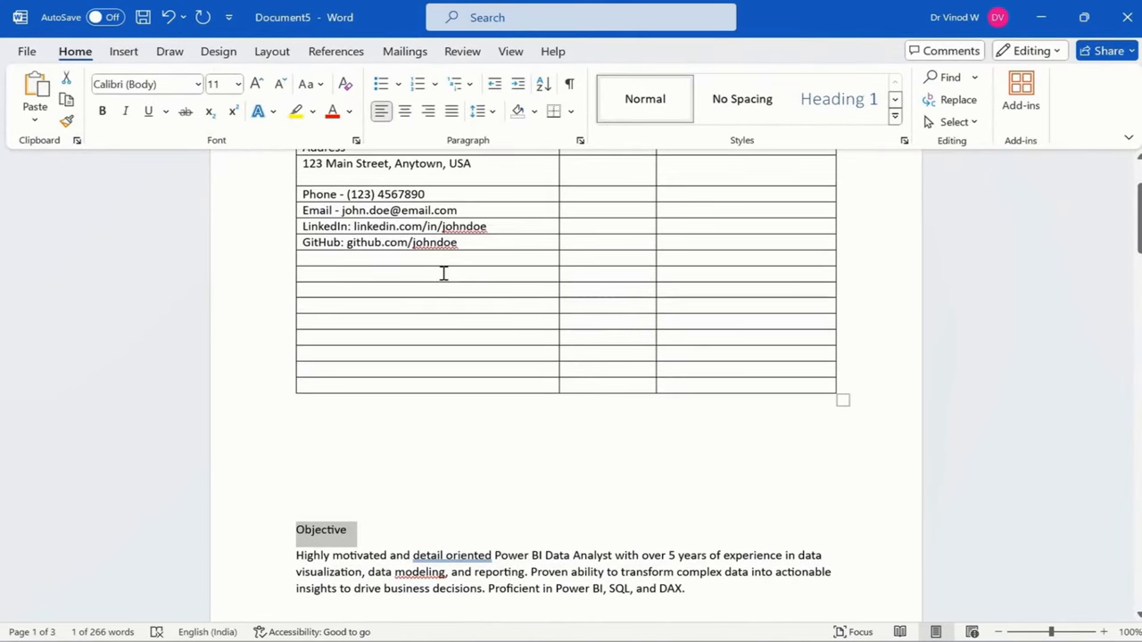
pyautogui.click(443, 273)
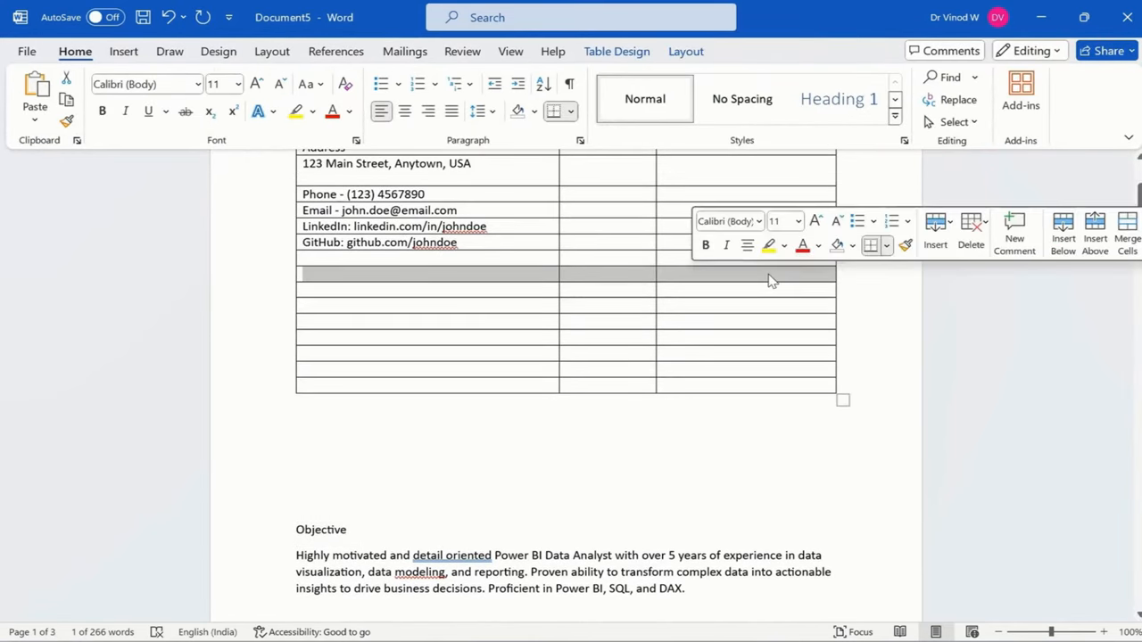
pyautogui.moveTo(535, 132)
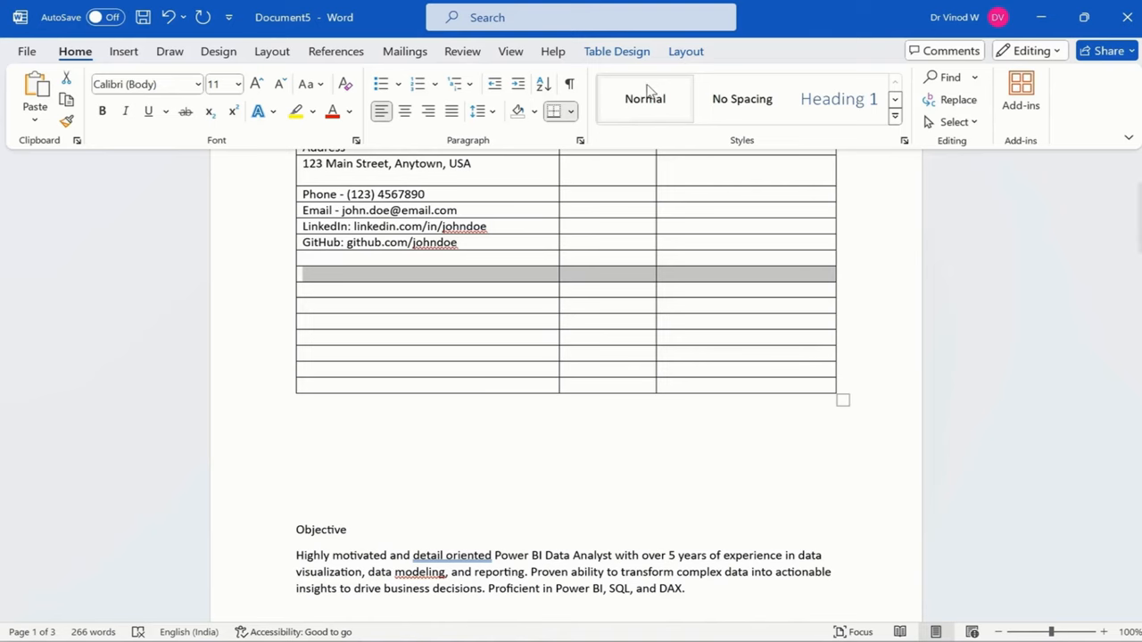
# Step: Merge the new row into one full-width cell for the Objective heading
pyautogui.click(617, 50)
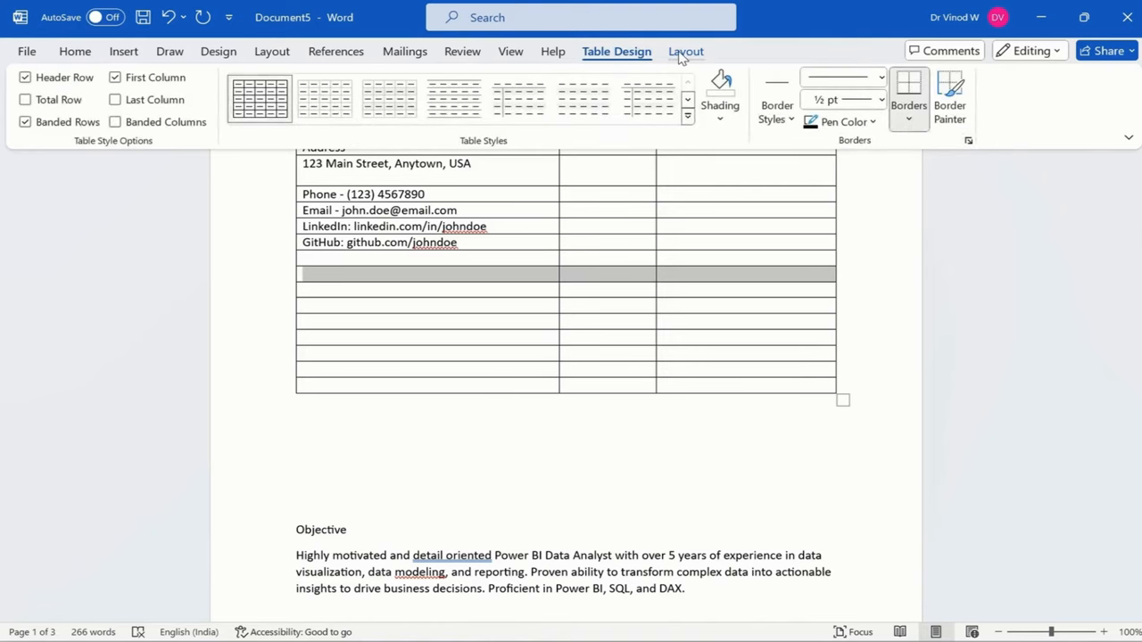
pyautogui.click(685, 50)
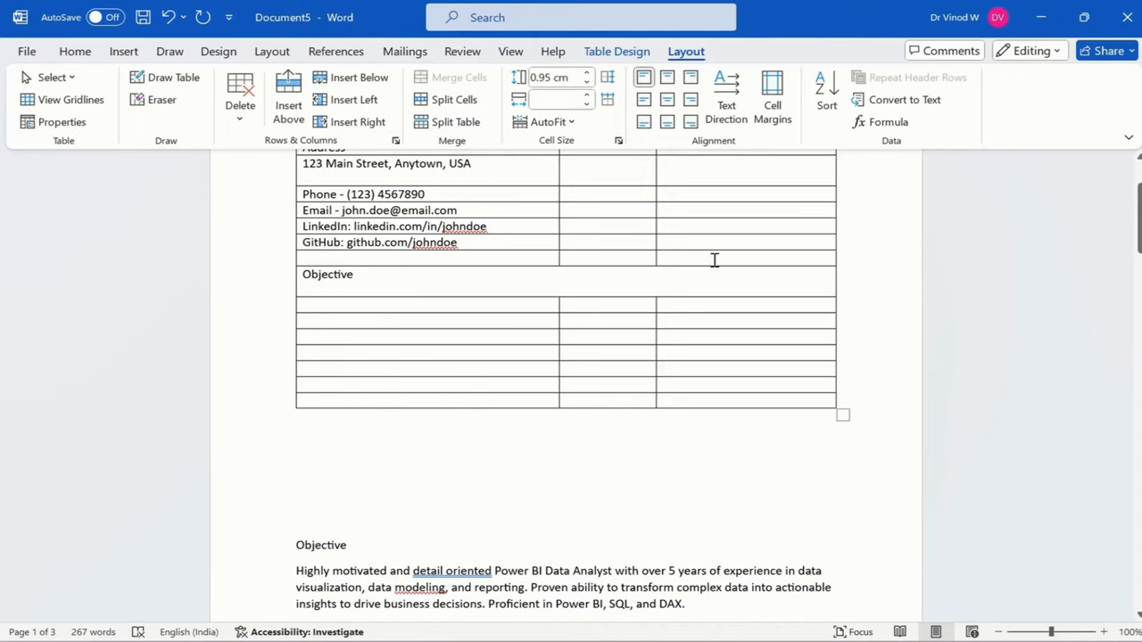
# Step: Bold and centre the Objective heading, then move the objective paragraph into the cell beneath it
pyautogui.click(303, 287)
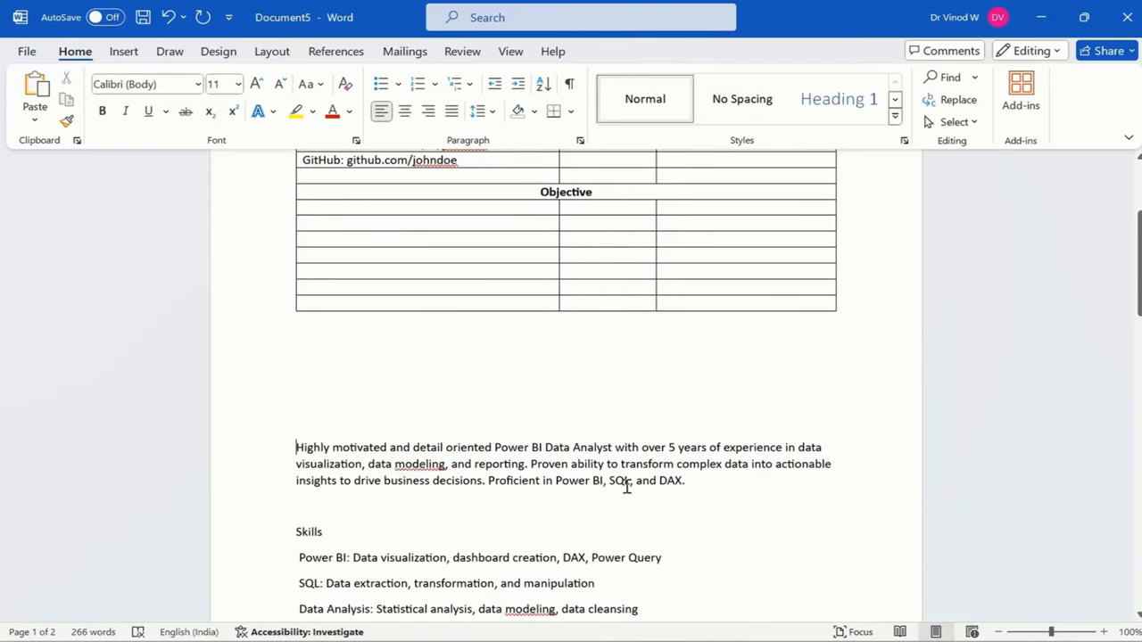
pyautogui.moveTo(296, 446); pyautogui.dragTo(685, 480)
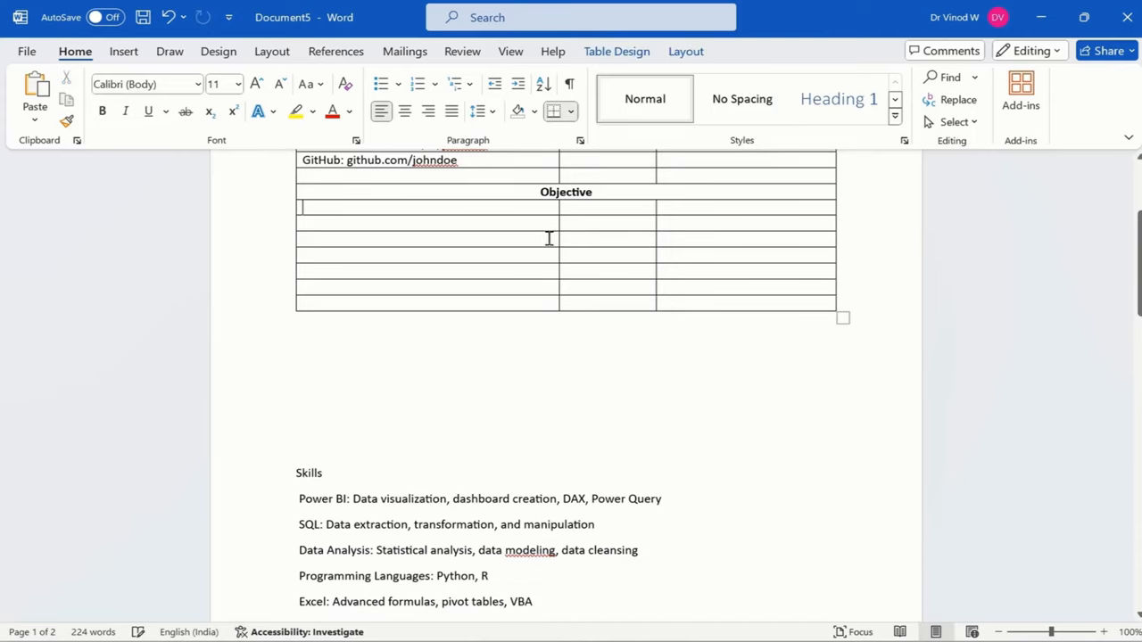
pyautogui.press('ctrl+v')
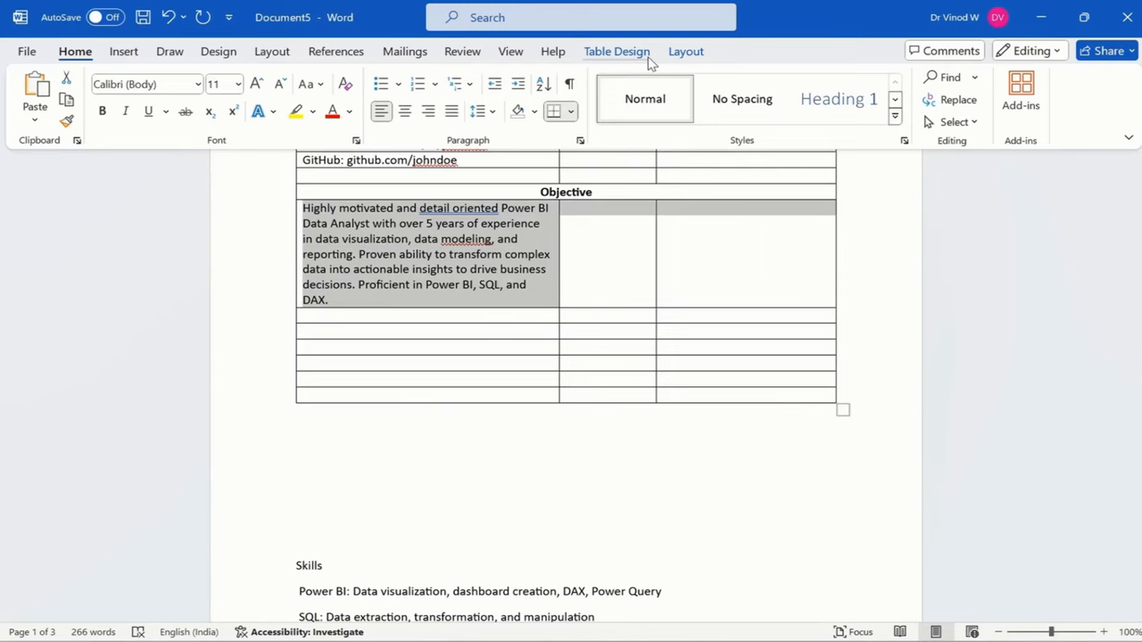
# Step: Merge the objective paragraph's row into one full-width cell
pyautogui.click(685, 50)
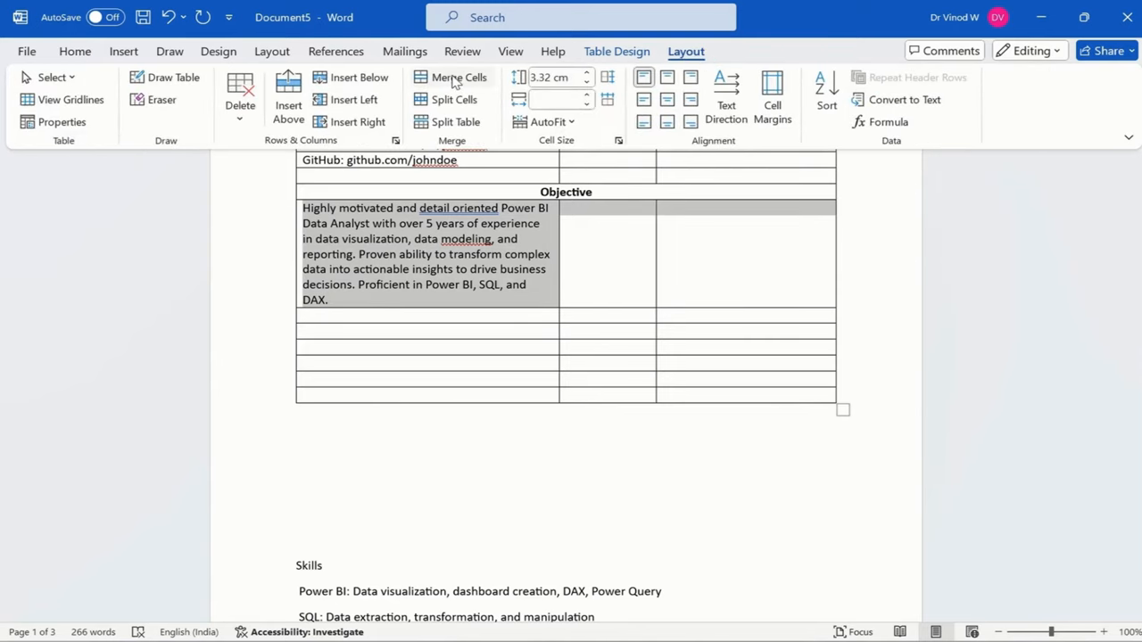
pyautogui.click(459, 79)
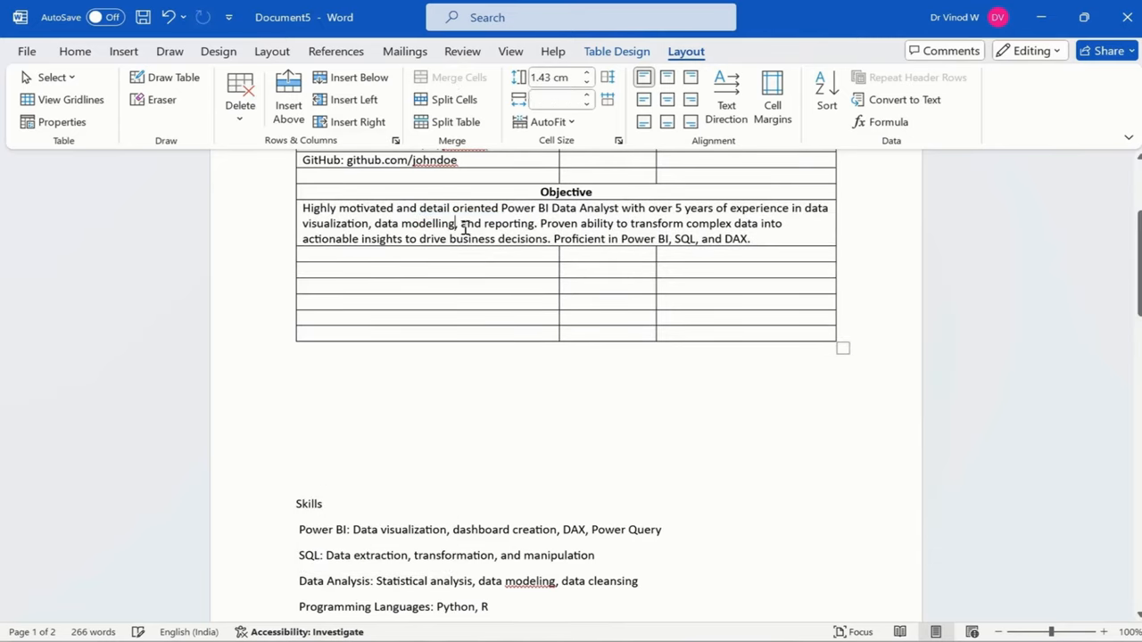
# Step: Accept the spelling suggestion 'detail-oriented' for the flagged word
pyautogui.rightClick(456, 207)
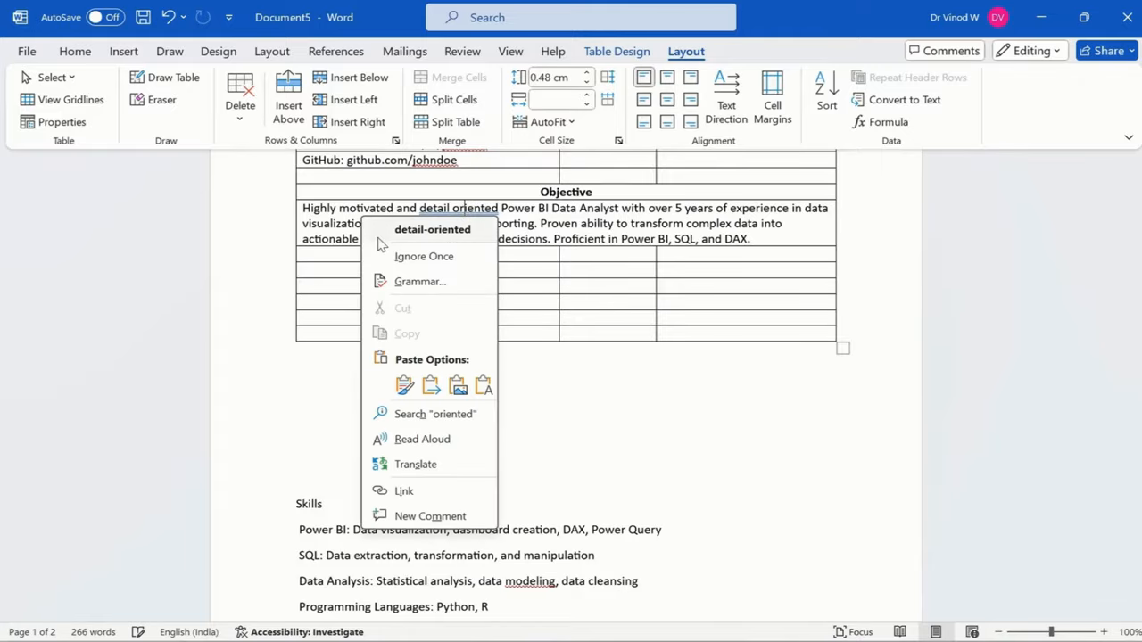
pyautogui.click(432, 229)
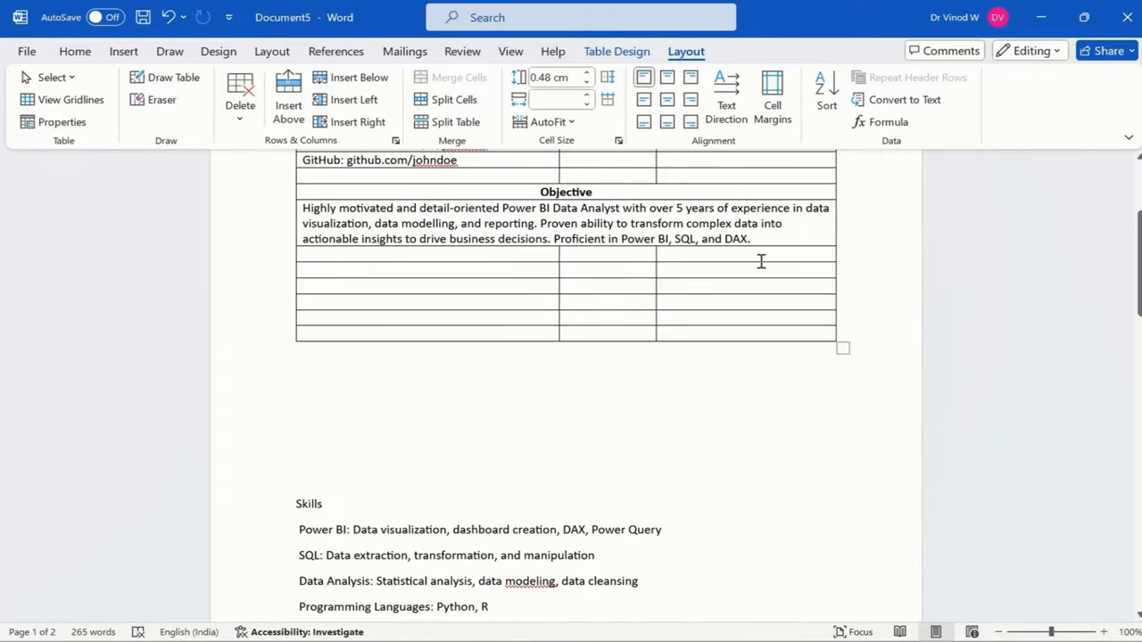